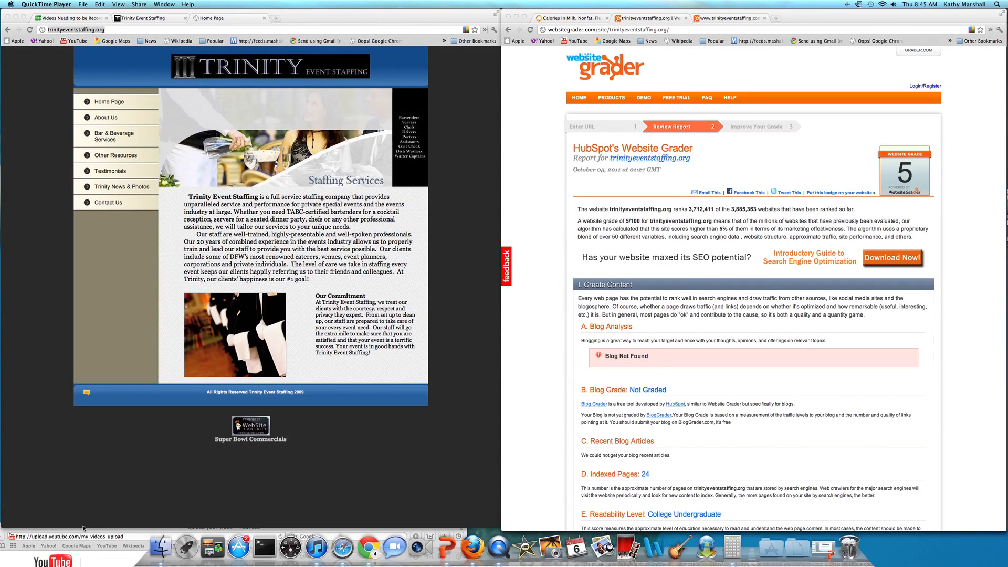
pyautogui.moveTo(116, 358)
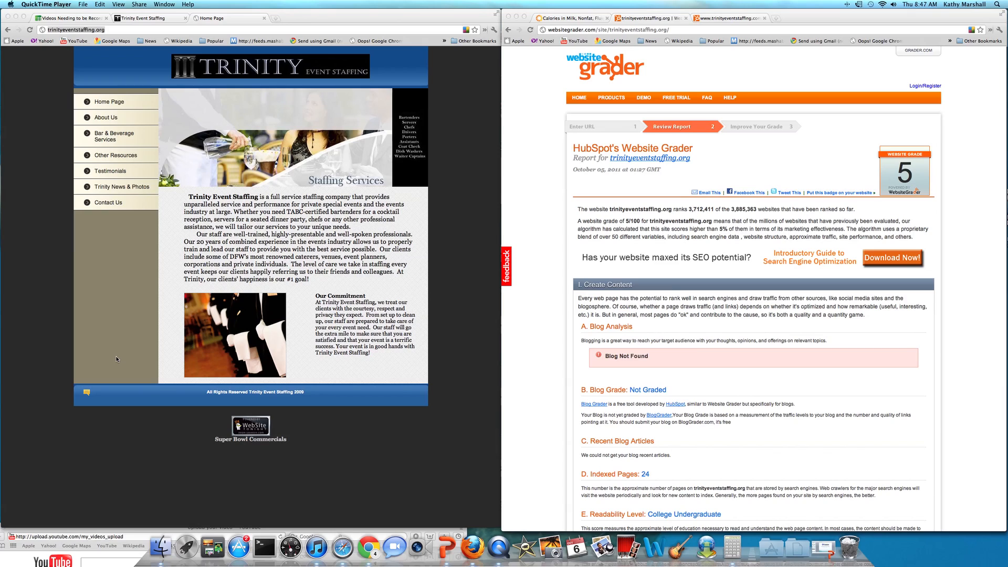
pyautogui.moveTo(41, 257)
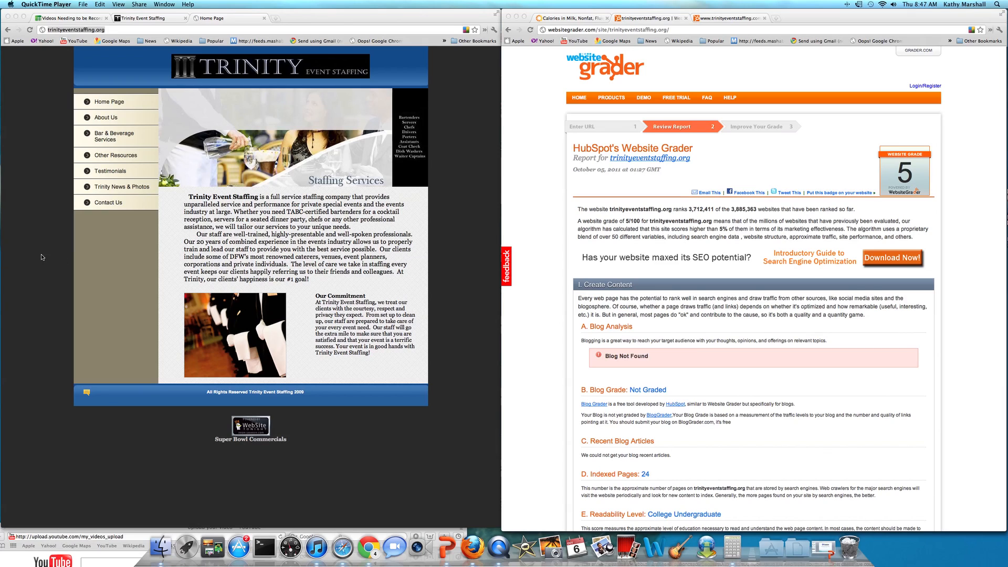
pyautogui.moveTo(245, 463)
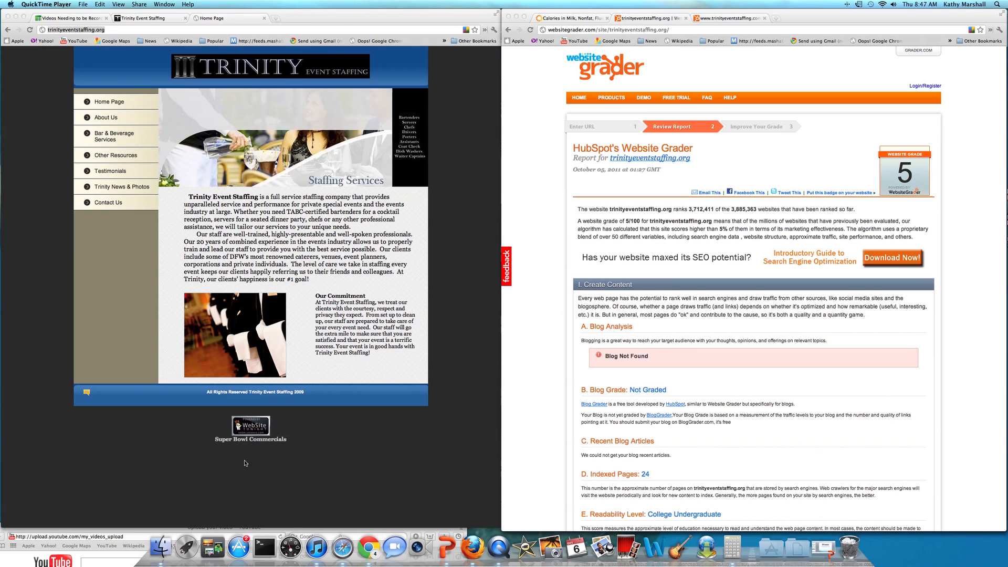
pyautogui.moveTo(341, 397)
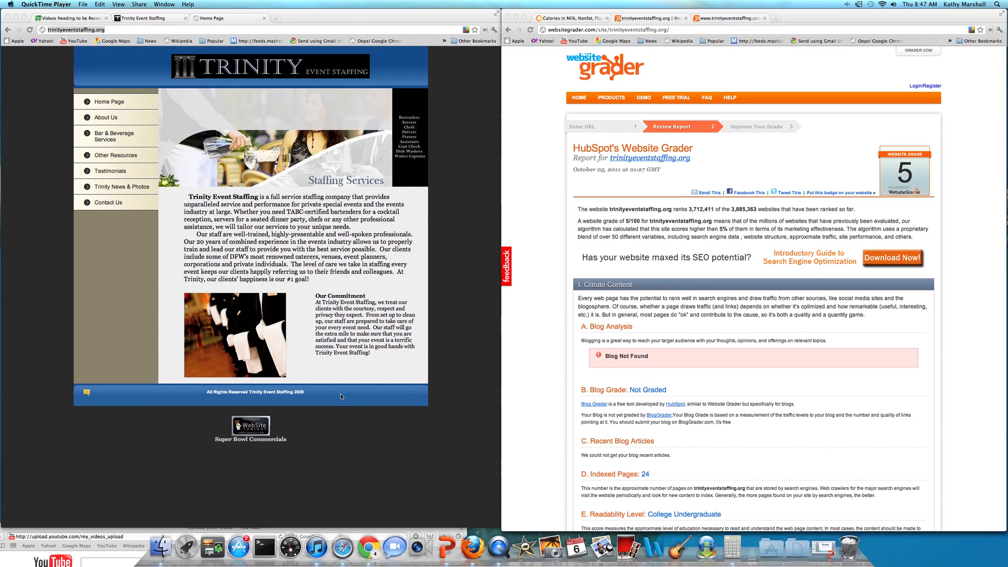
pyautogui.moveTo(384, 397)
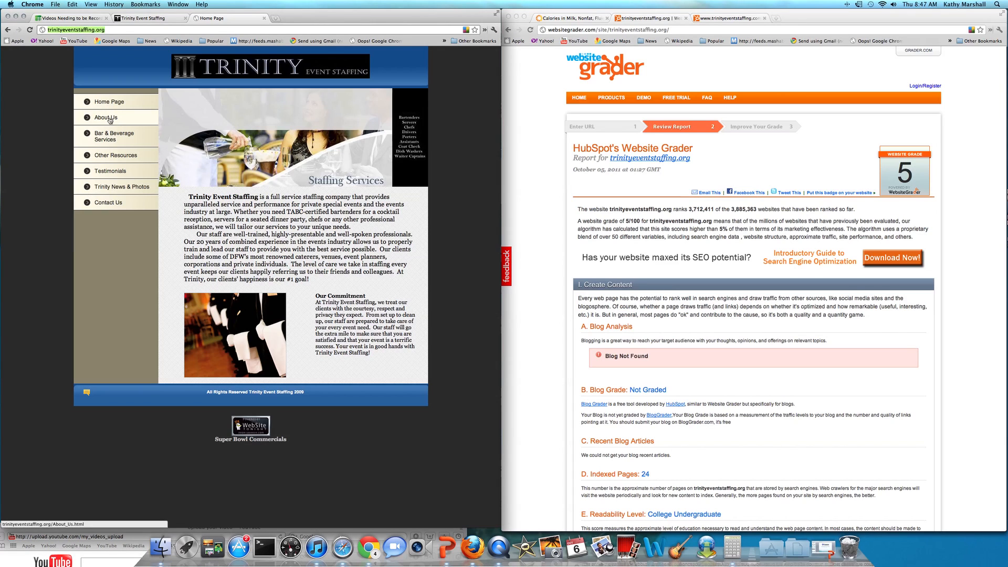
# Step: Visit the site's About Us page, then move on to Bar & Beverage Services
pyautogui.click(105, 117)
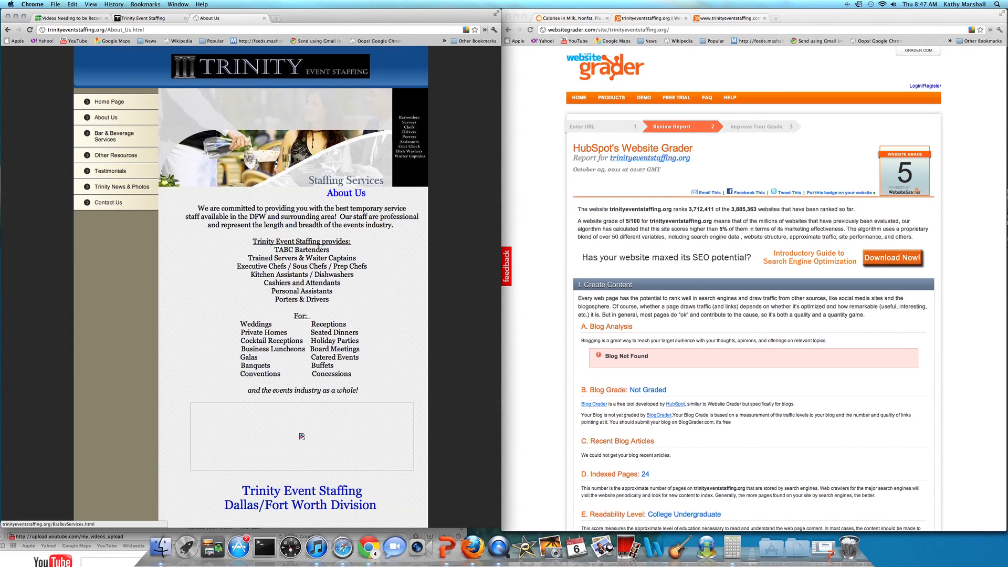
pyautogui.click(114, 137)
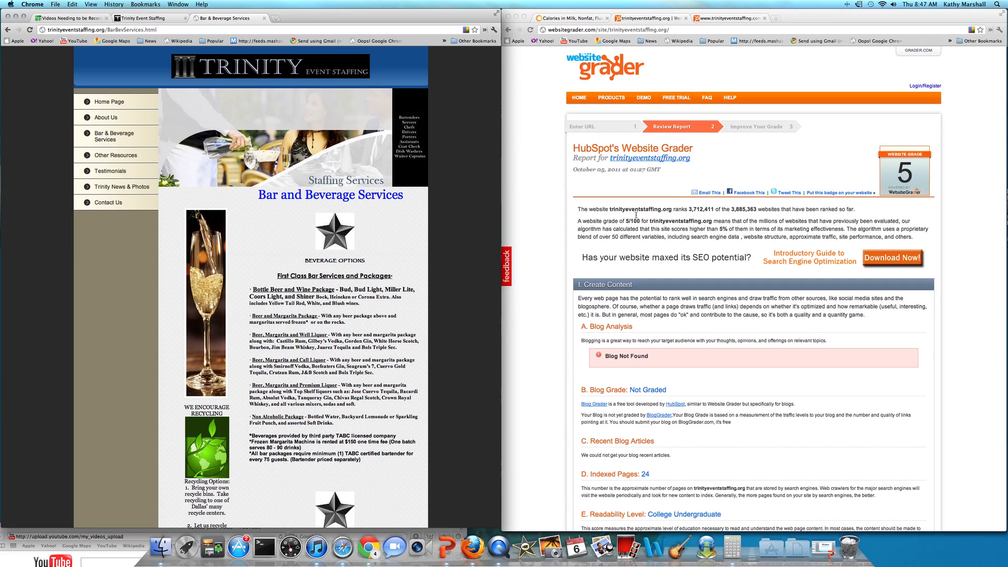
pyautogui.moveTo(793, 152)
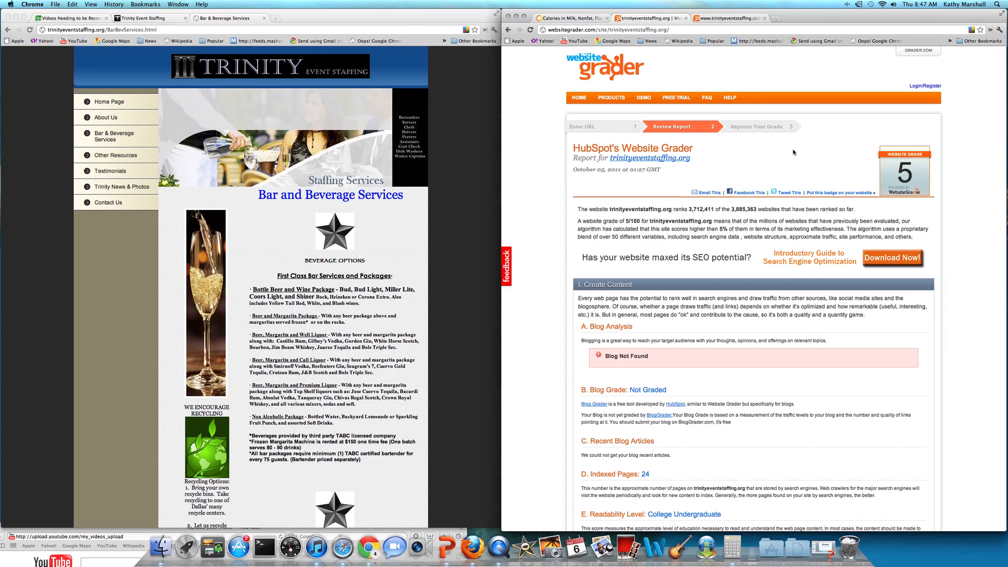
# Step: Scroll the grader report to Create Content: Blog Grade 59, recent articles, 200 indexed pages
pyautogui.scroll(-3)
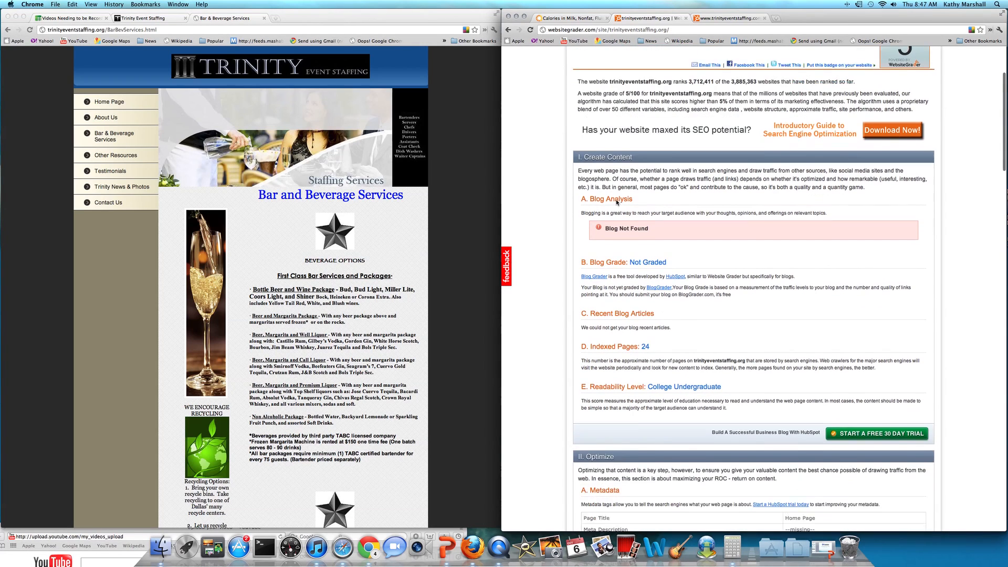
pyautogui.scroll(-3)
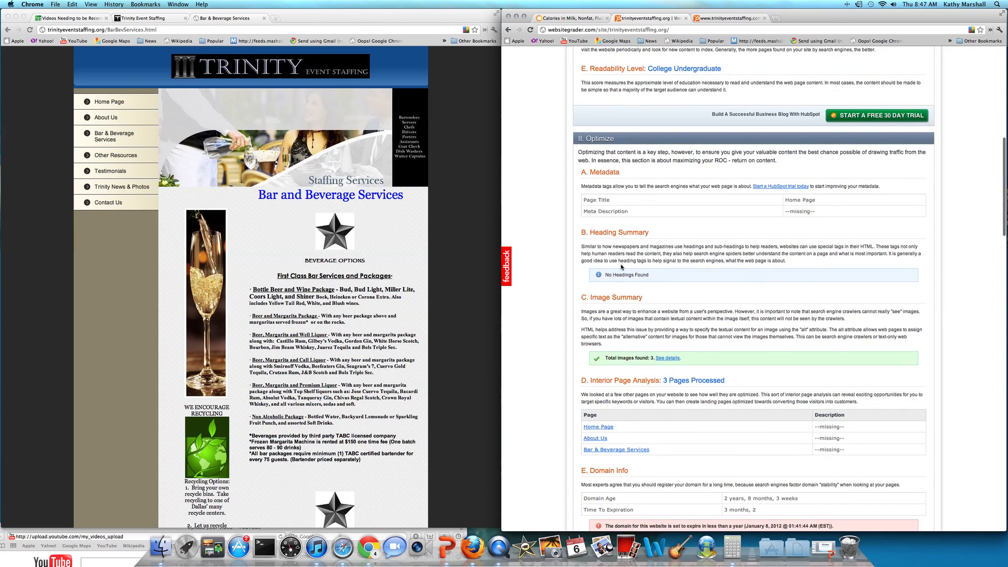
pyautogui.scroll(-3)
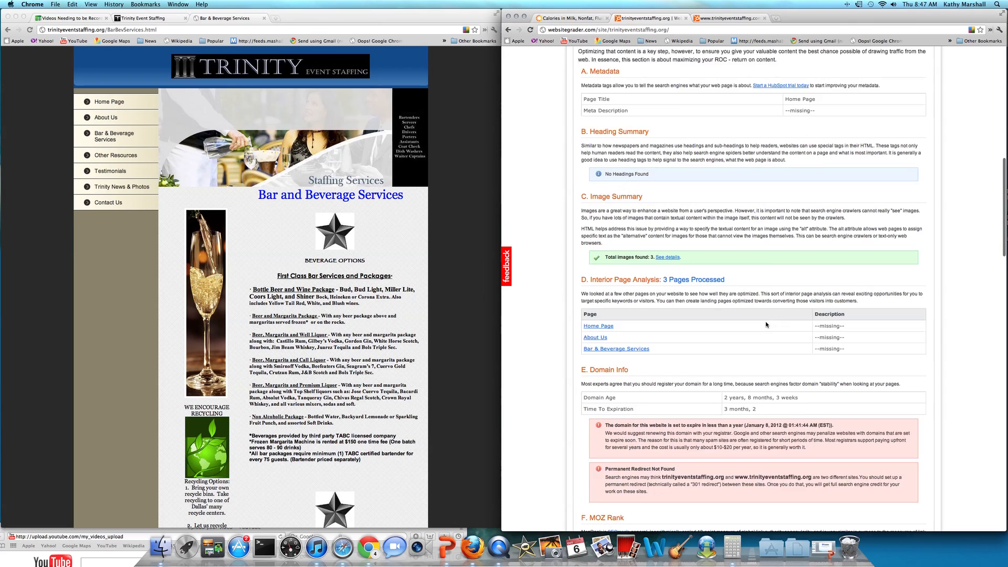
pyautogui.scroll(-3)
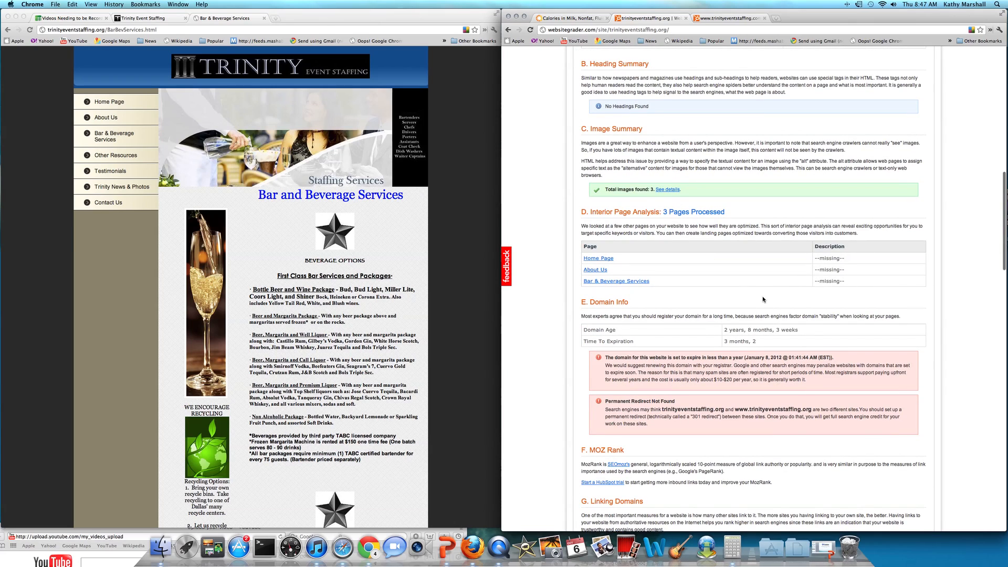
pyautogui.moveTo(696, 357)
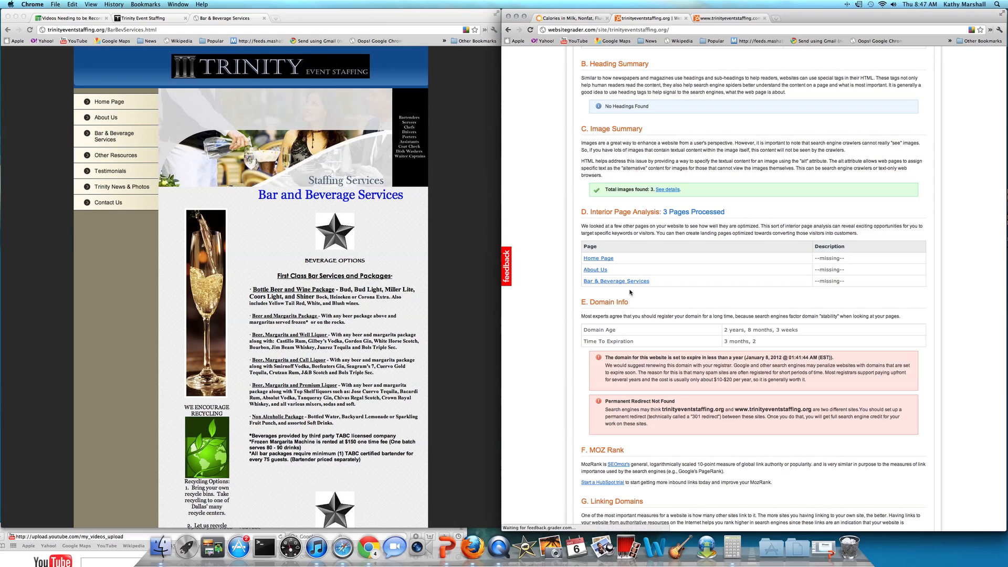
pyautogui.moveTo(771, 365)
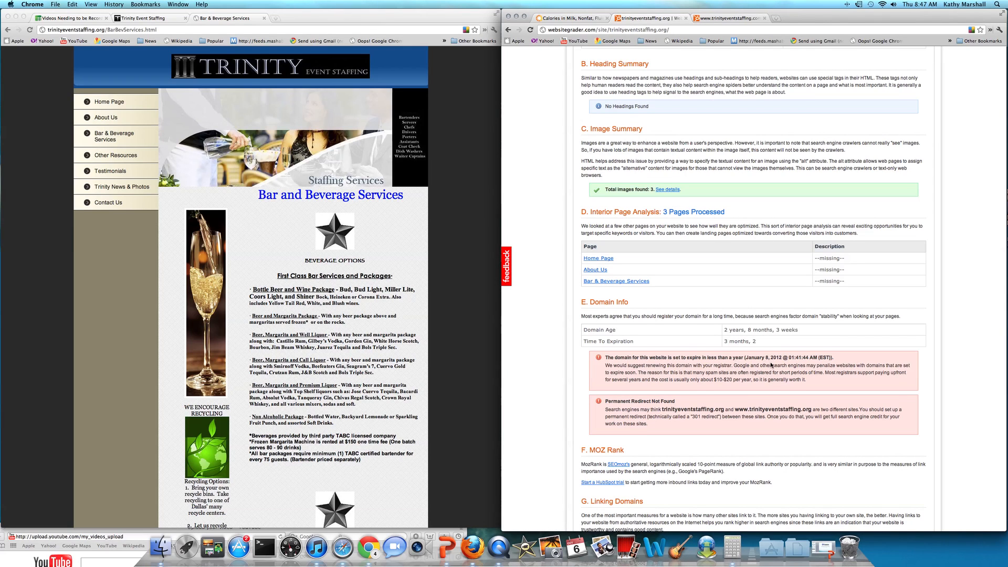
pyautogui.scroll(-3)
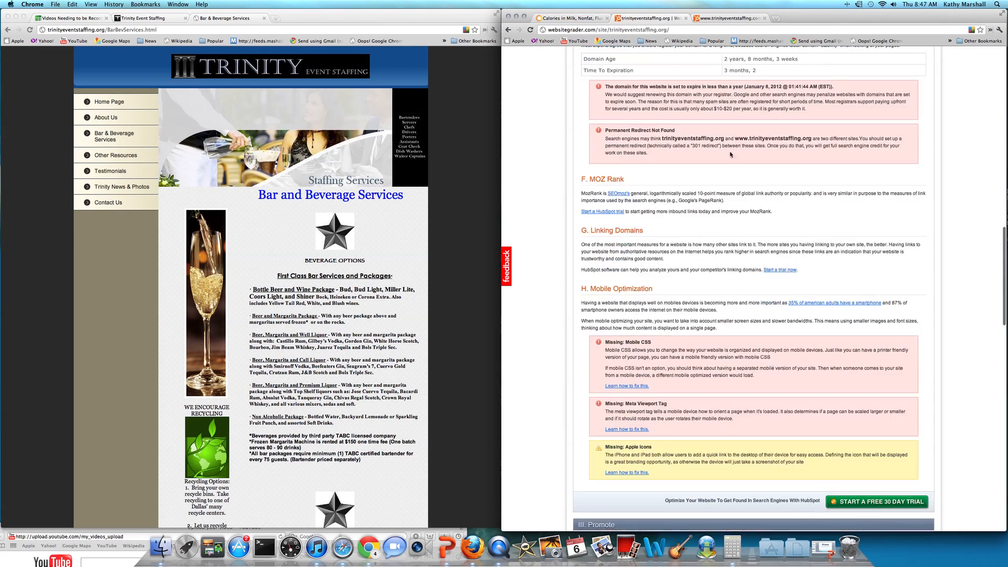
pyautogui.scroll(-3)
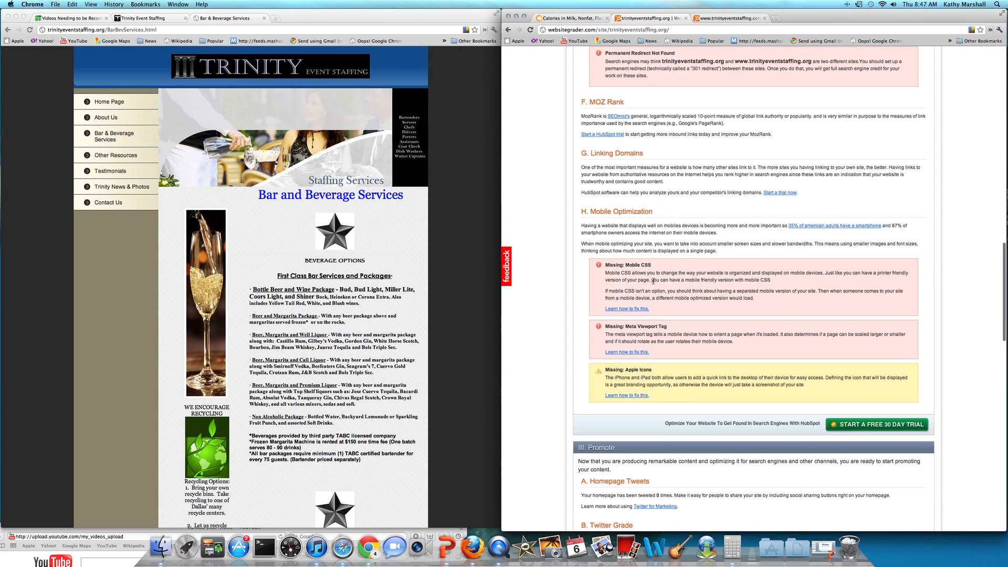
pyautogui.scroll(-3)
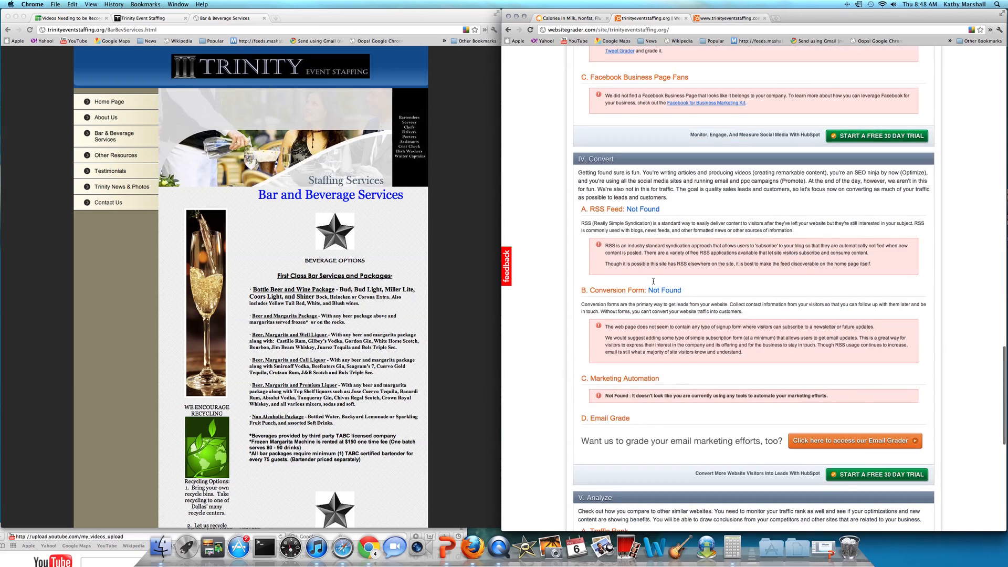
pyautogui.scroll(-3)
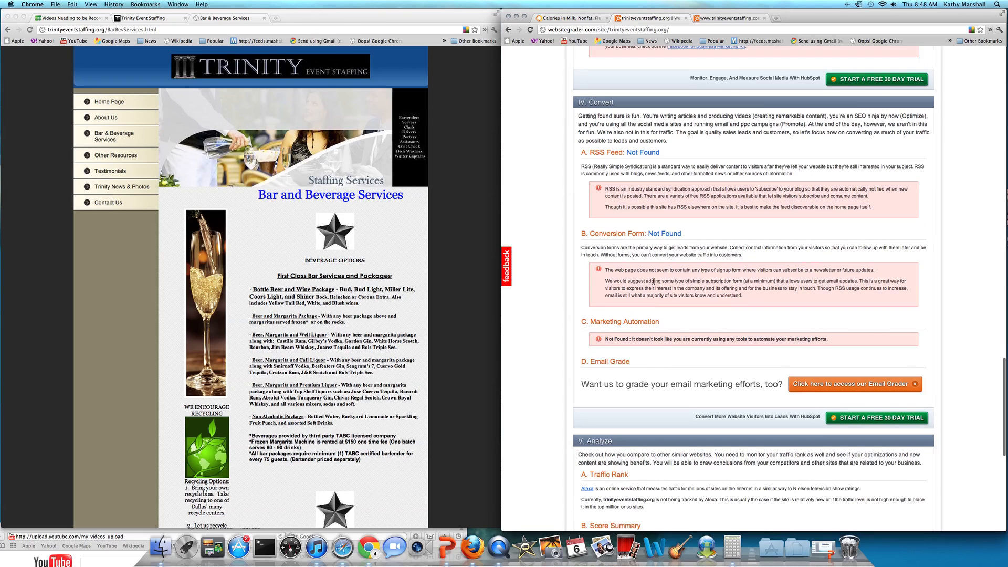
pyautogui.scroll(-3)
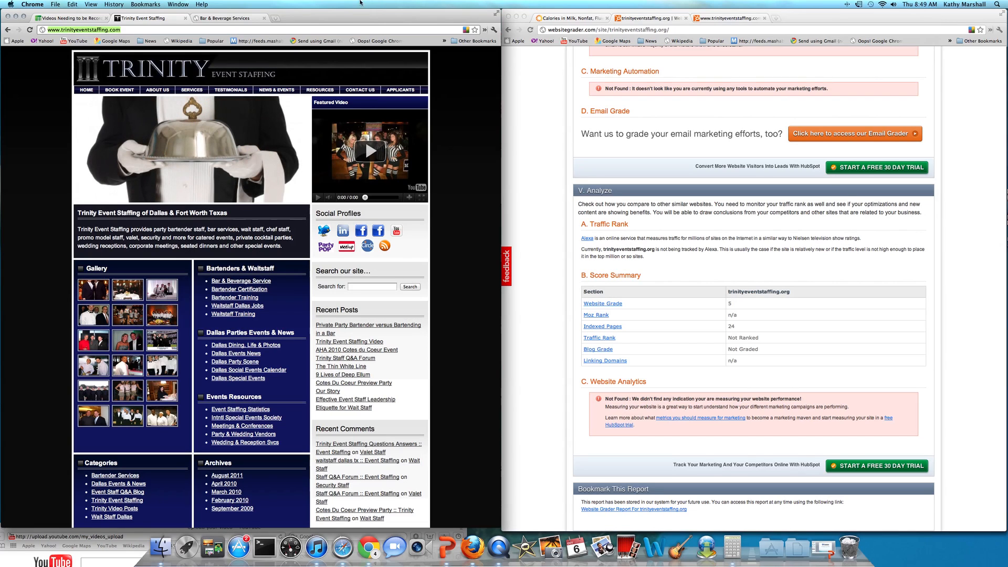
pyautogui.scroll(-3)
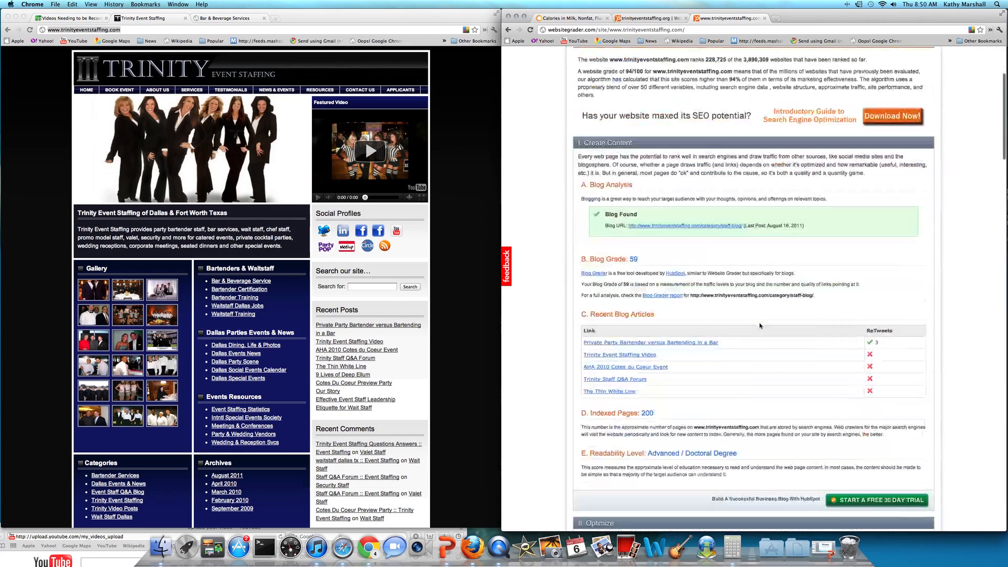
# Step: Scroll through Optimize past Metadata, Headings and Images to Linking Domains and Mobile Optimization
pyautogui.scroll(-3)
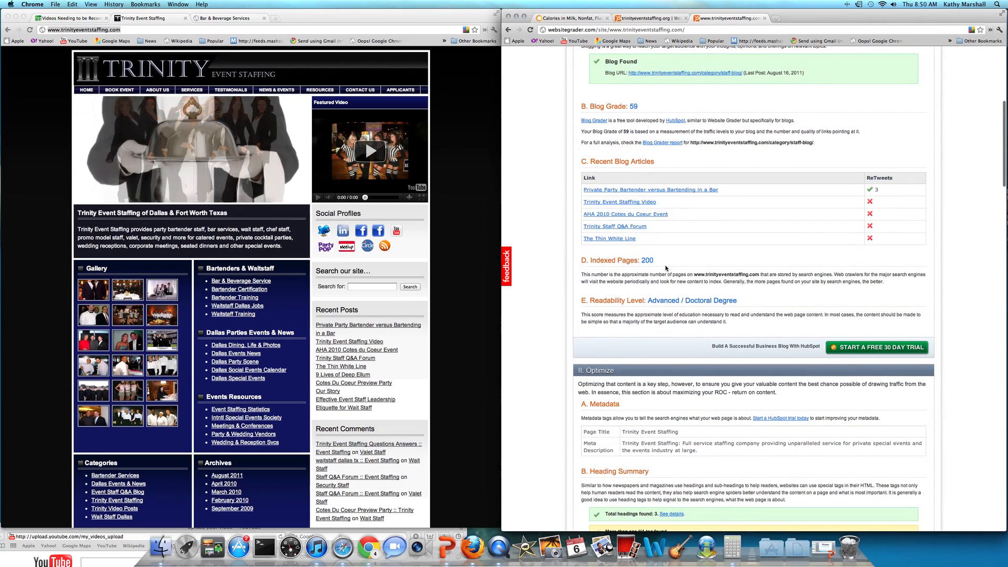
pyautogui.scroll(-3)
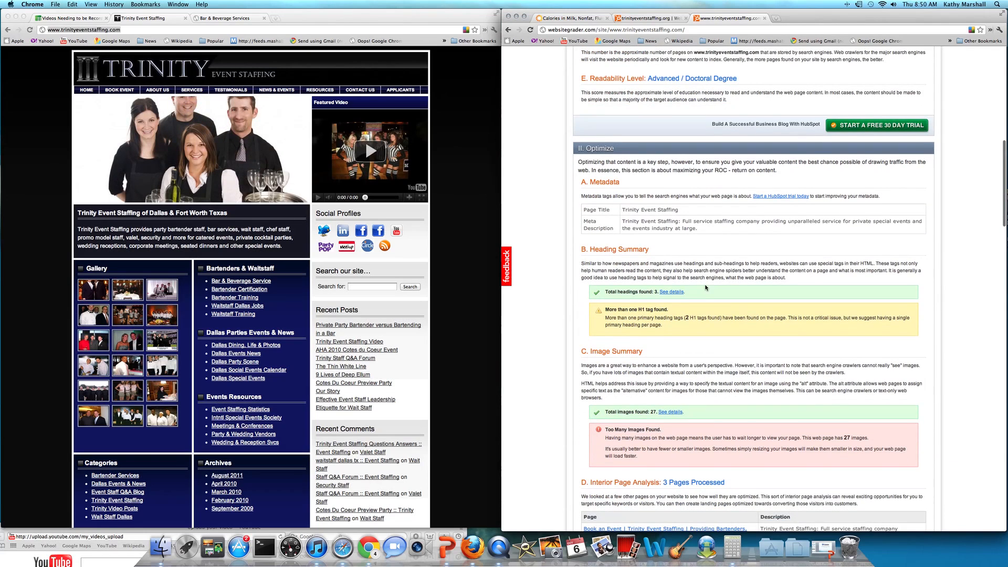
pyautogui.scroll(-3)
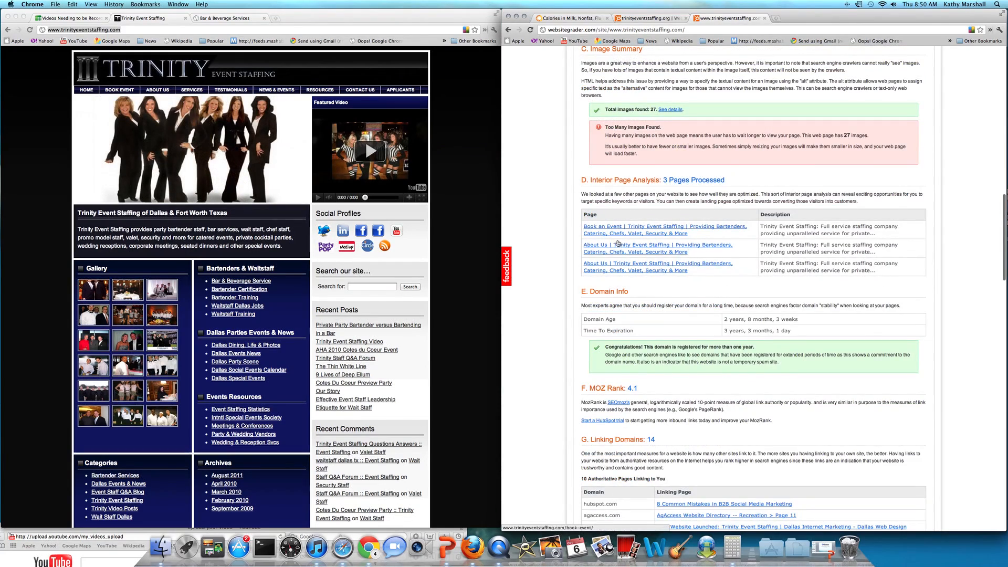
pyautogui.scroll(-3)
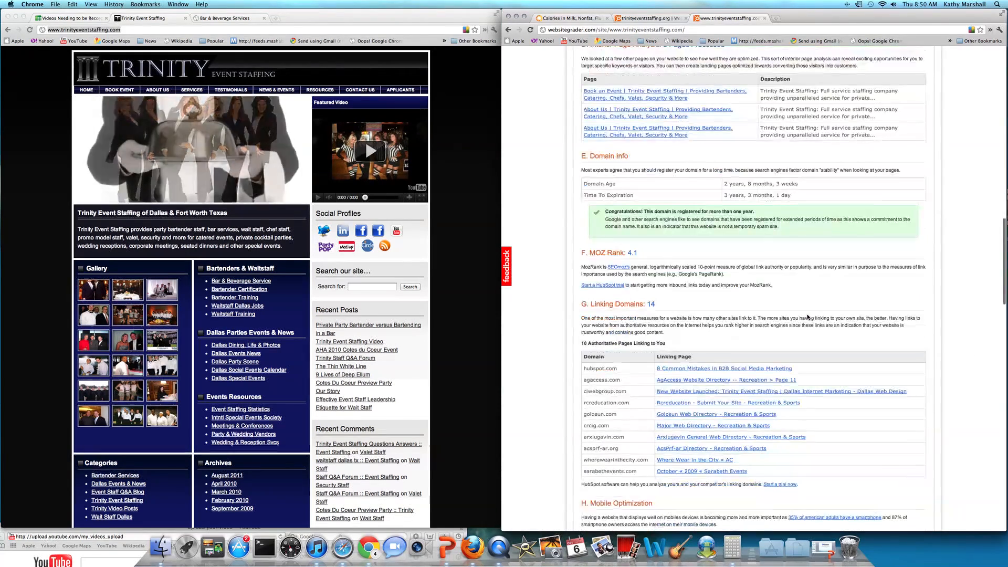
pyautogui.scroll(-3)
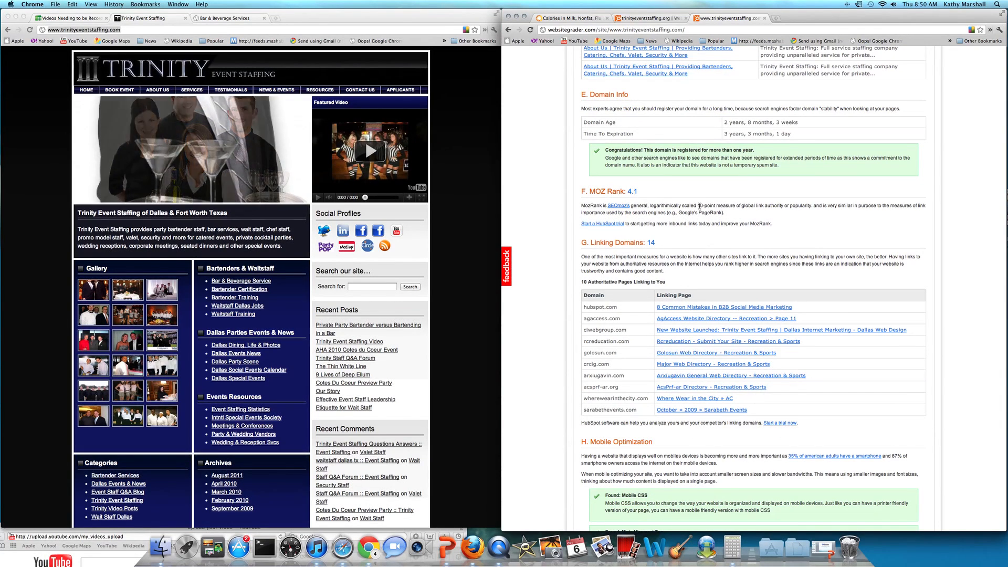
pyautogui.scroll(-3)
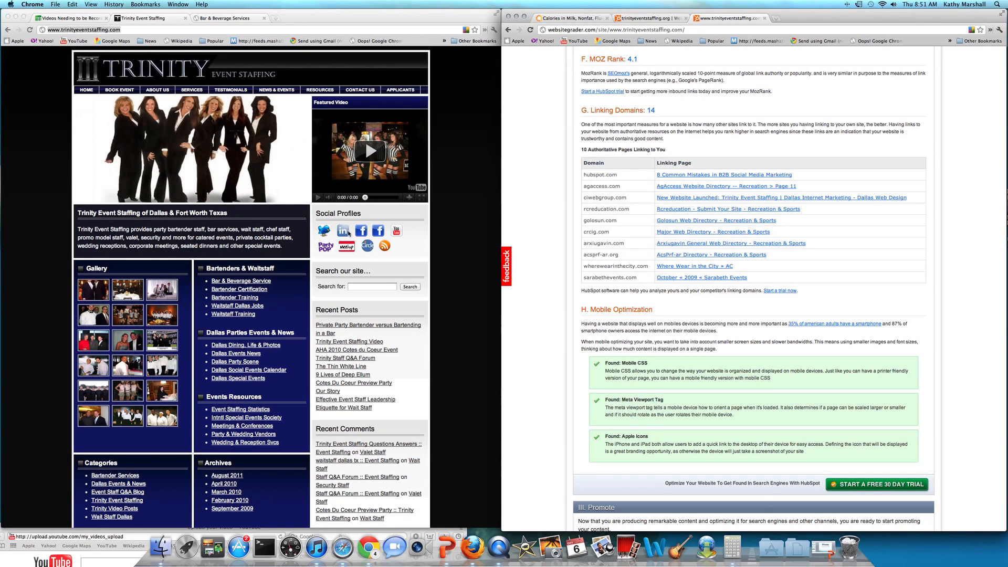
# Step: Scroll through the Promote and Convert sections, including Tweet Grade 98, then open a new tab
pyautogui.scroll(-3)
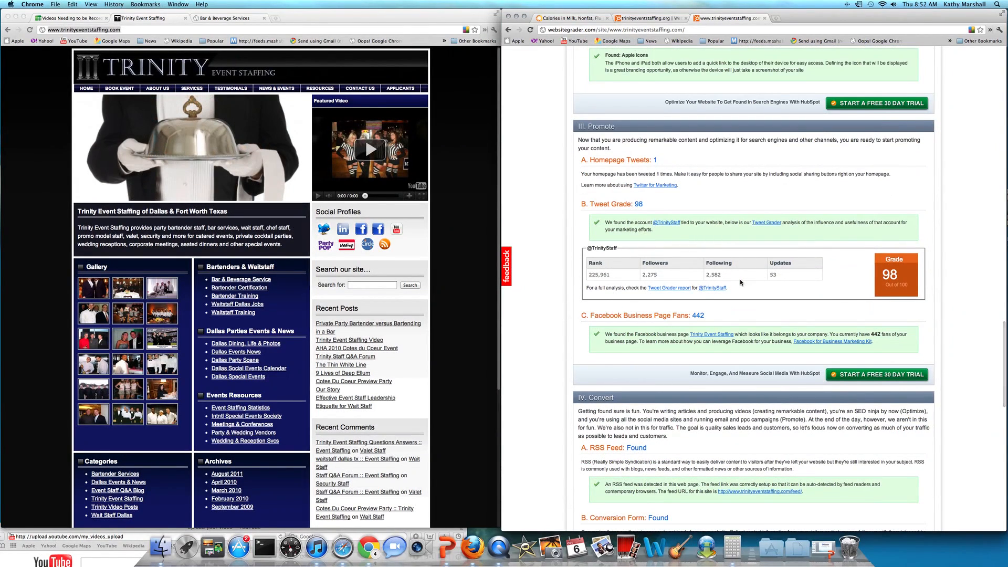
pyautogui.scroll(-3)
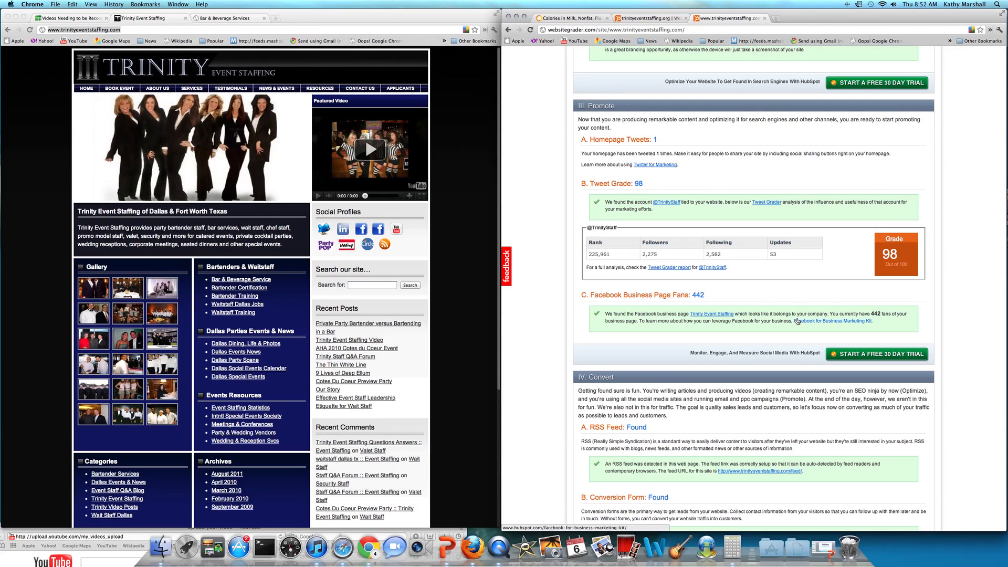
pyautogui.scroll(-3)
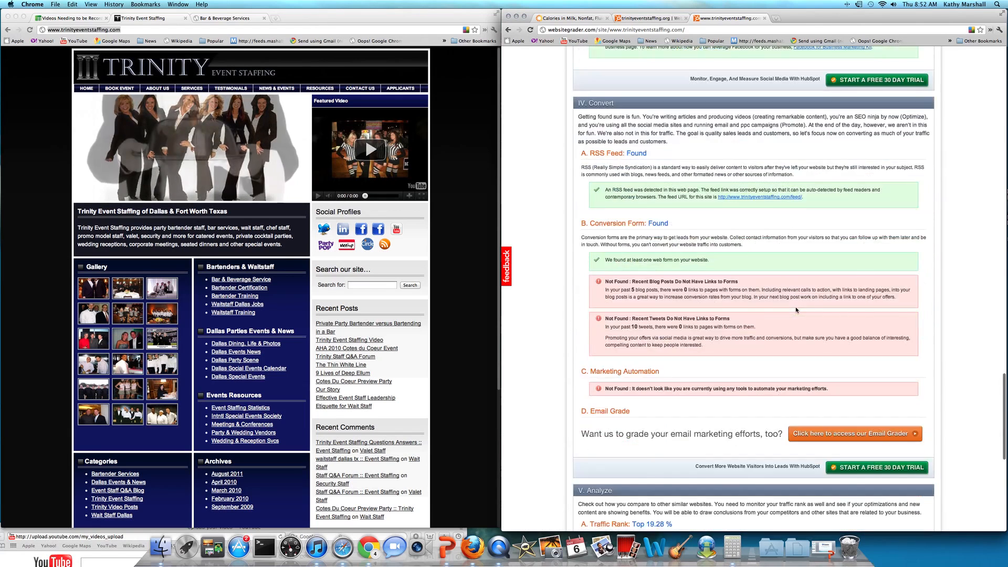
pyautogui.scroll(-3)
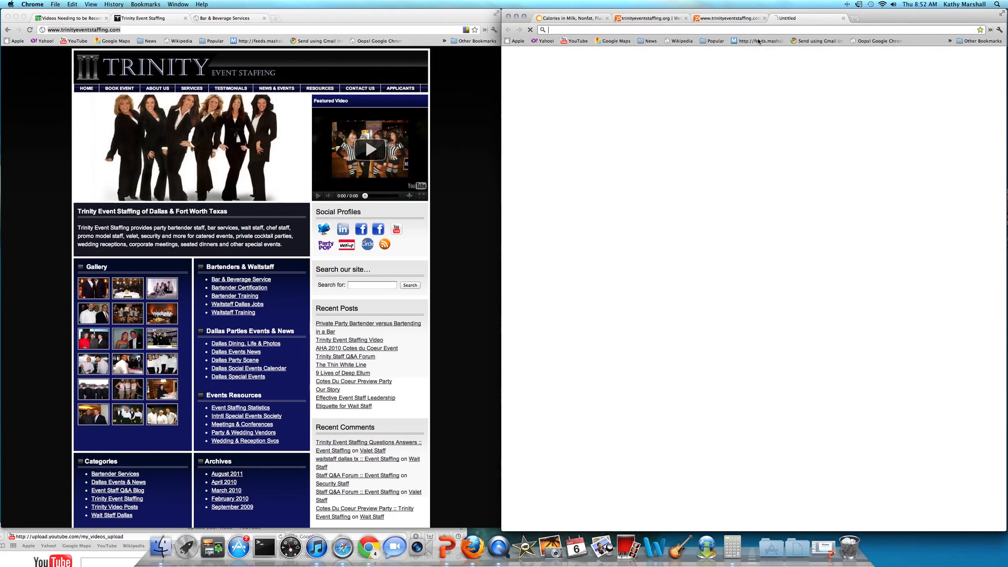
# Step: Go to google.com and search for 'wait staff dallas'
pyautogui.write('google.com')
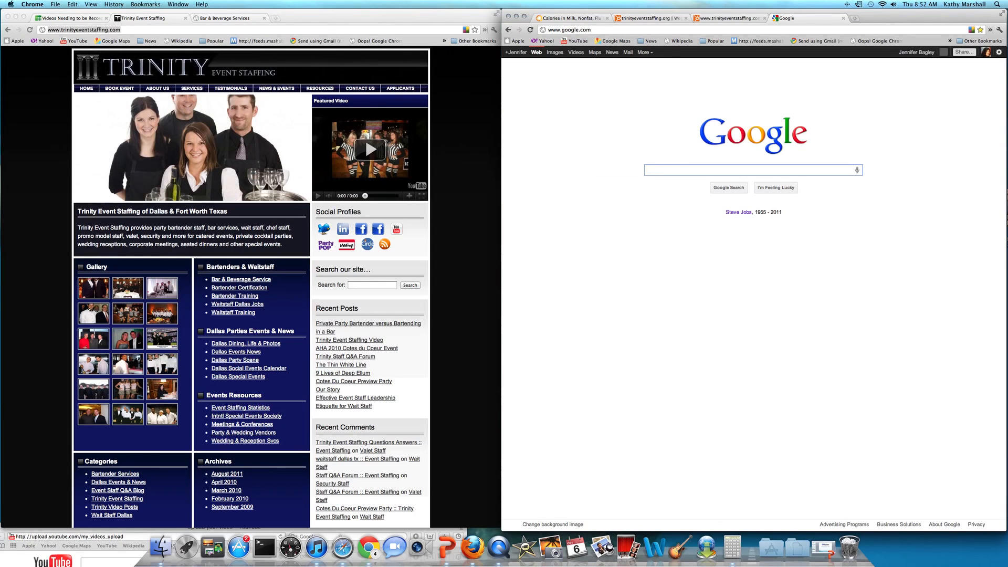
pyautogui.write('walmart secured credit card')
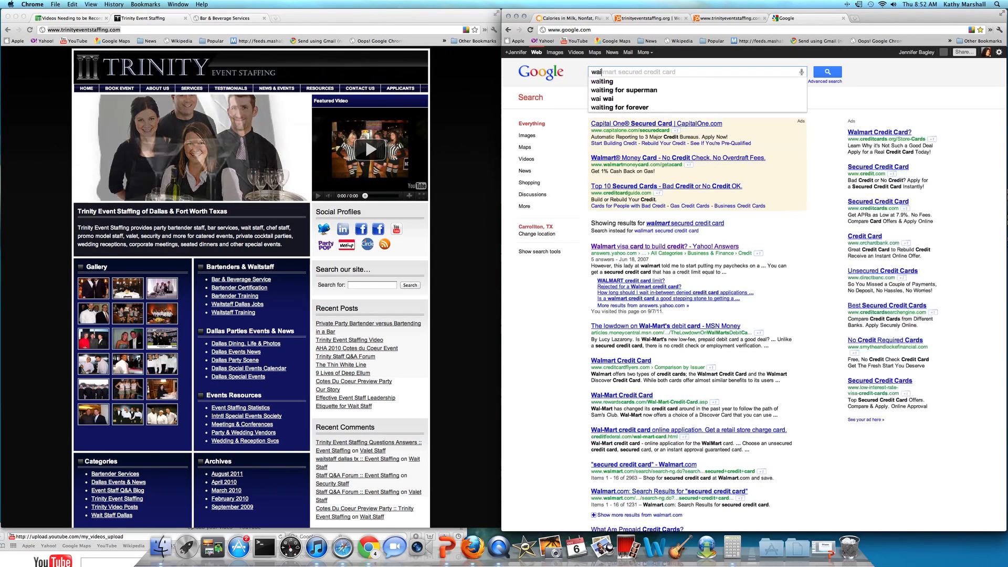
pyautogui.write('wait staff dallas')
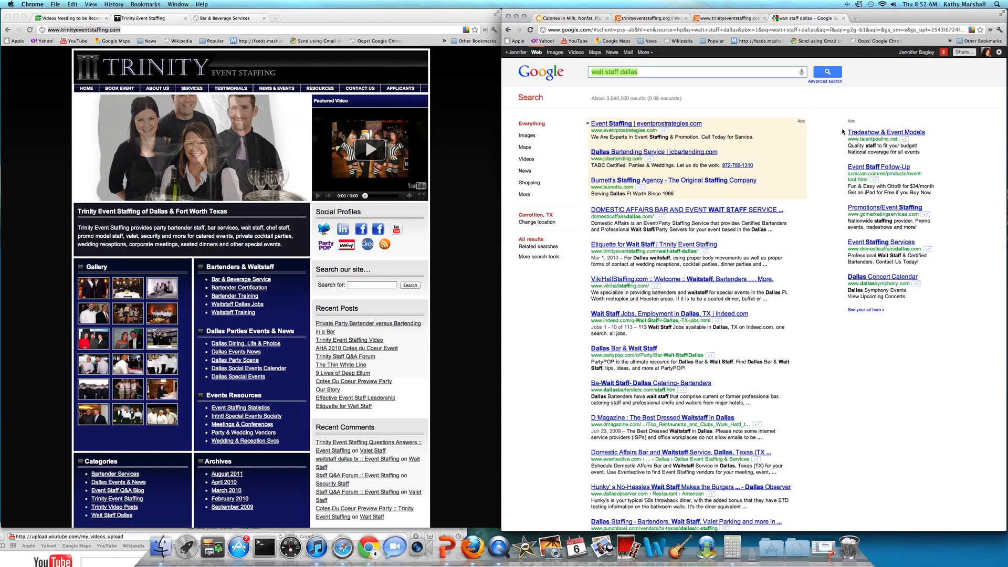
# Step: Change the Google query to 'bartender staff dallas' and view the results
pyautogui.write('chef')
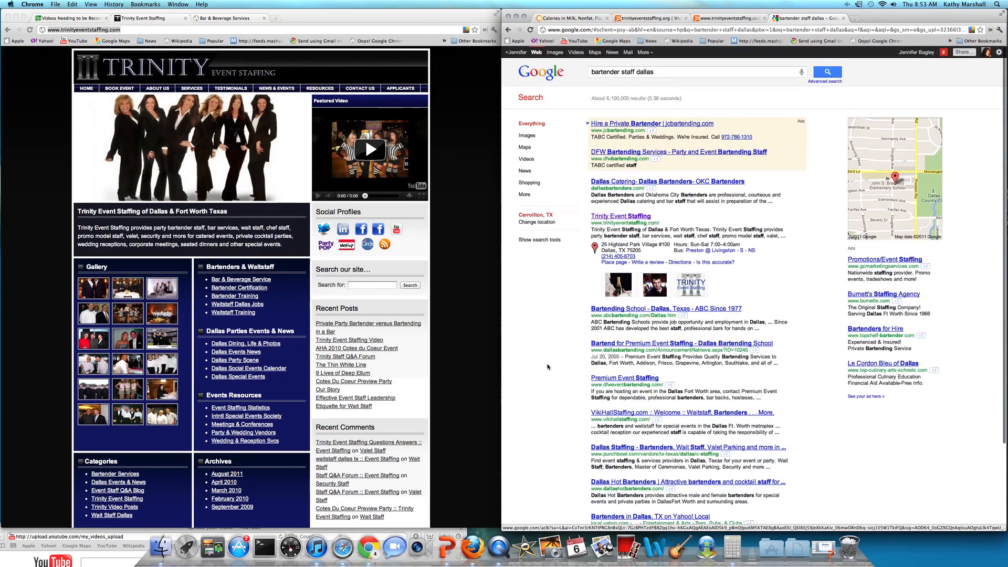
# Step: Replace the query in the search box with 'event staff dallas'
pyautogui.scroll(-3)
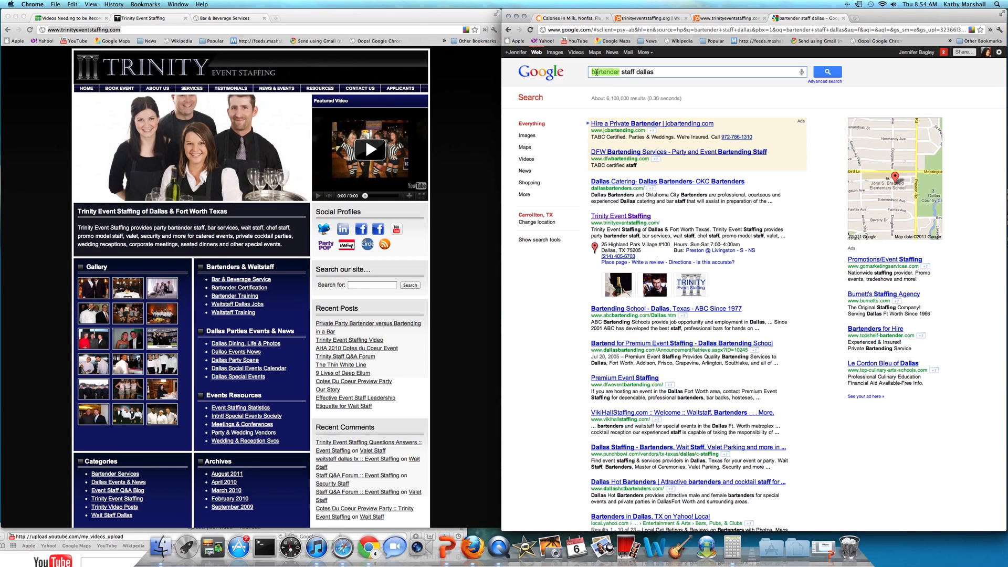
pyautogui.write('event staff dallas')
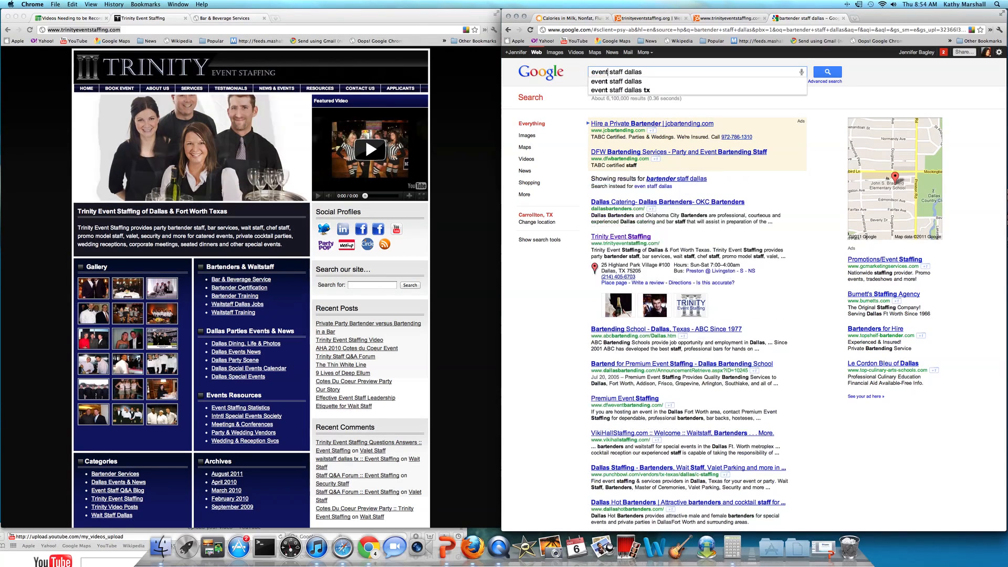